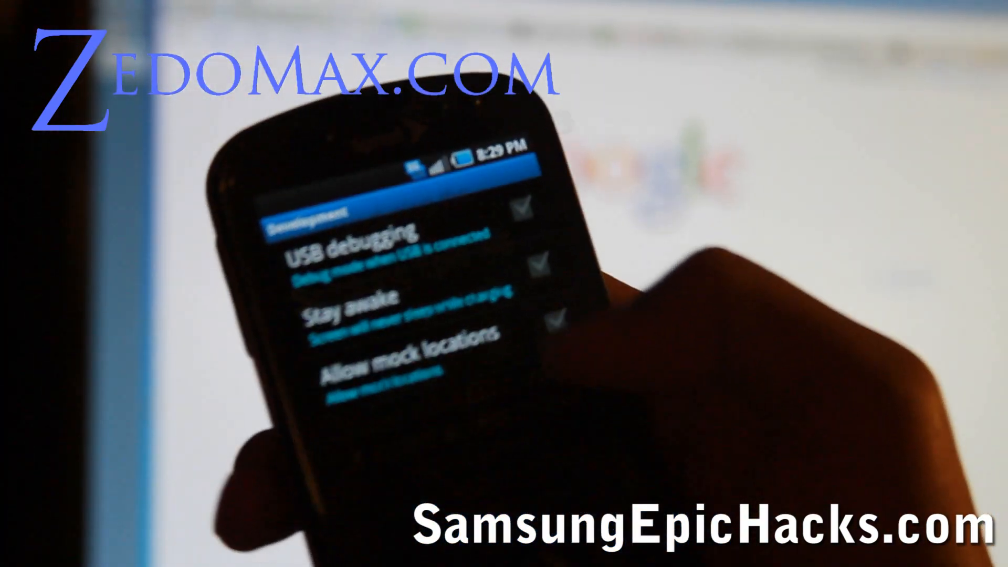
Tick the USB debugging checkbox in the phone's Development settings.
left_click(412, 254)
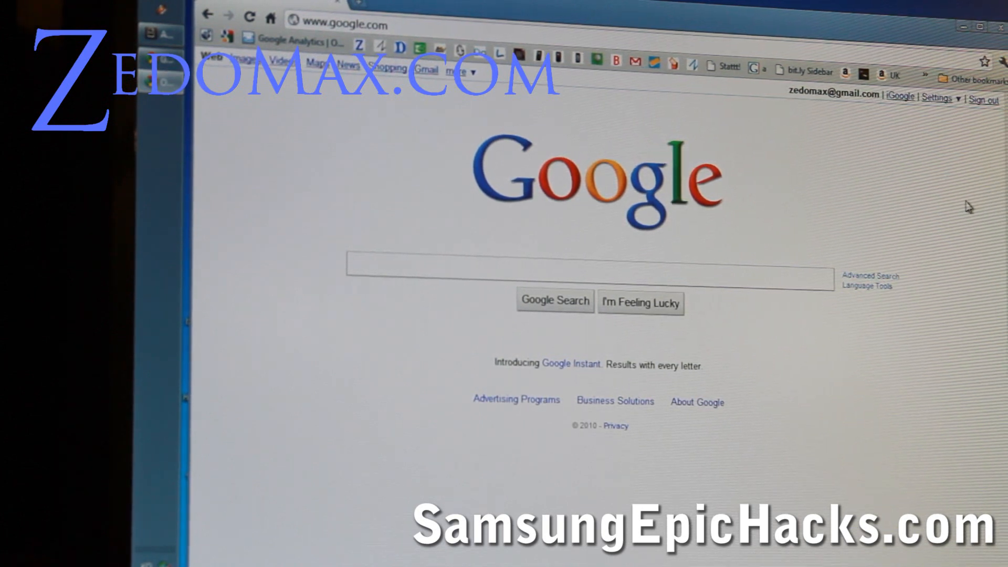
mouse_move(454, 135)
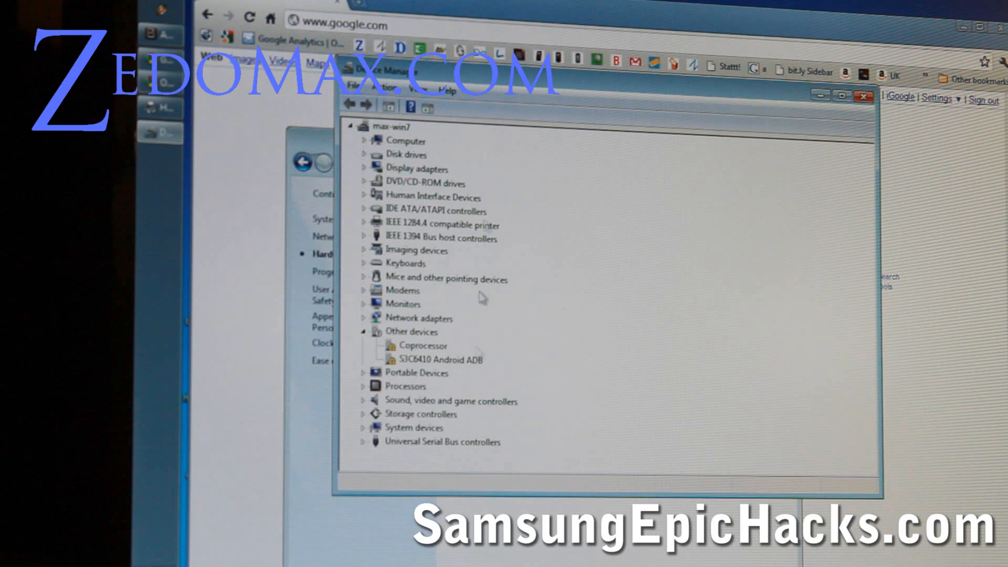
View the Driver details of the S3C6410 Android ADB device, then dismiss its Properties.
double_click(441, 359)
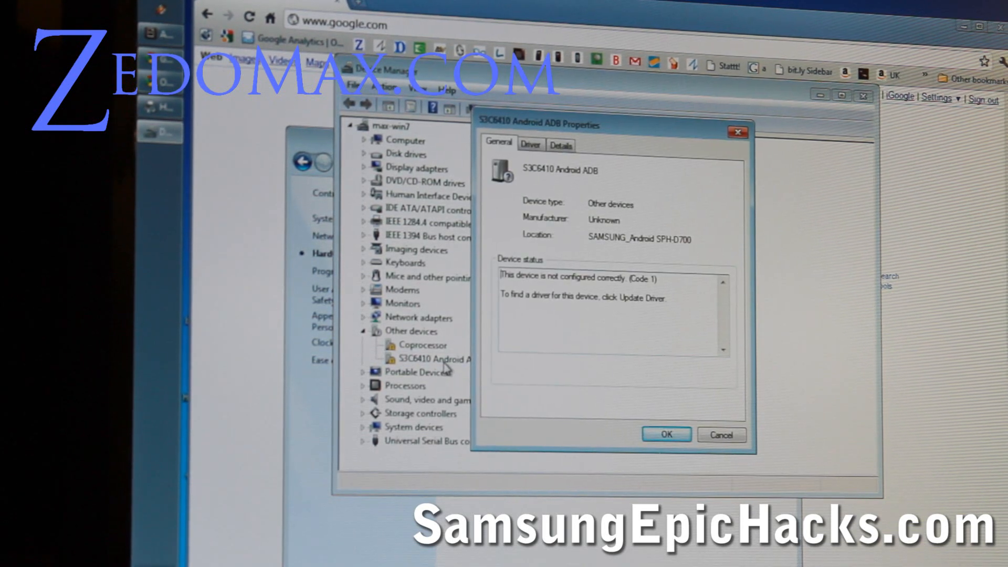
left_click(529, 143)
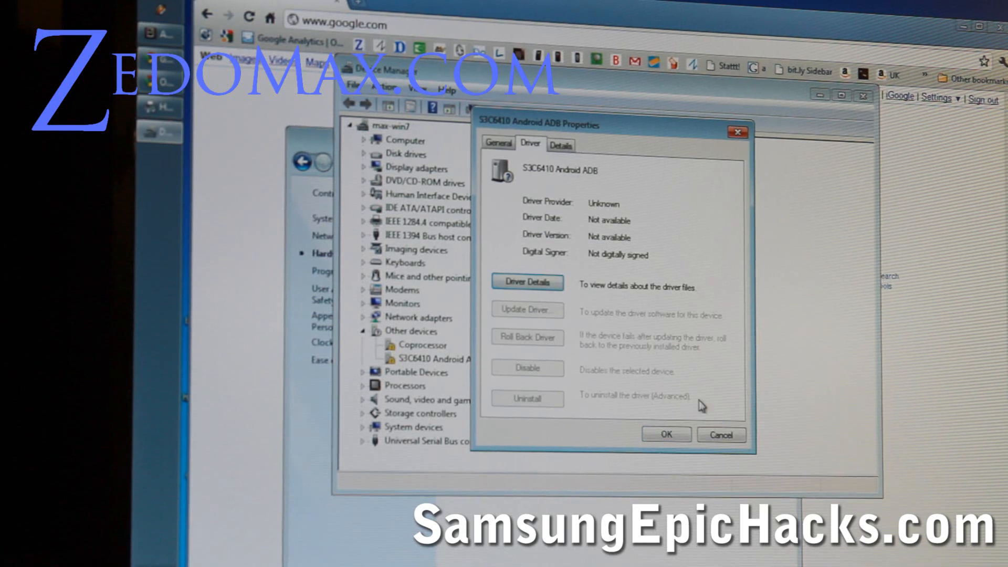
left_click(720, 434)
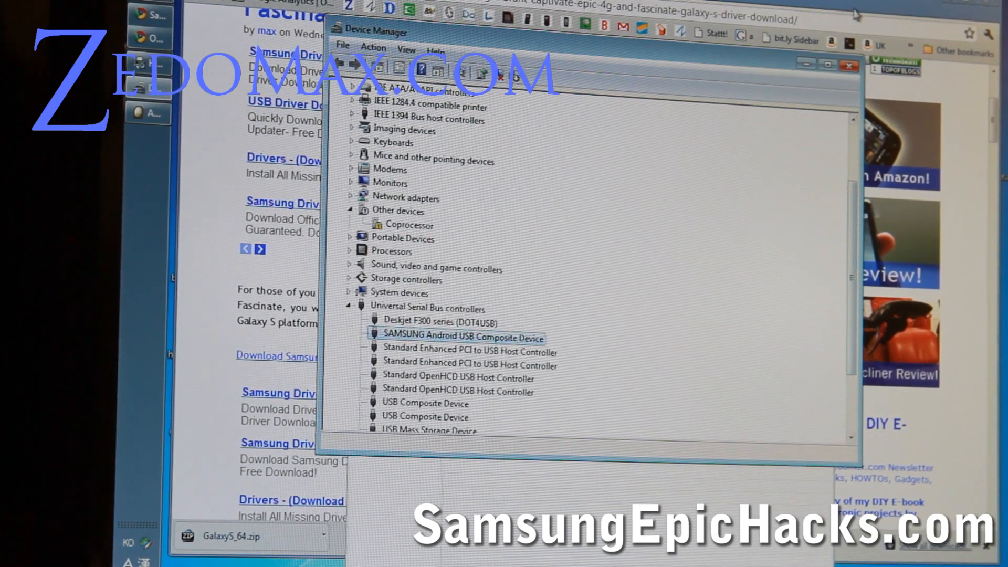
Show Chrome's Downloads list via the wrench menu.
left_click(994, 34)
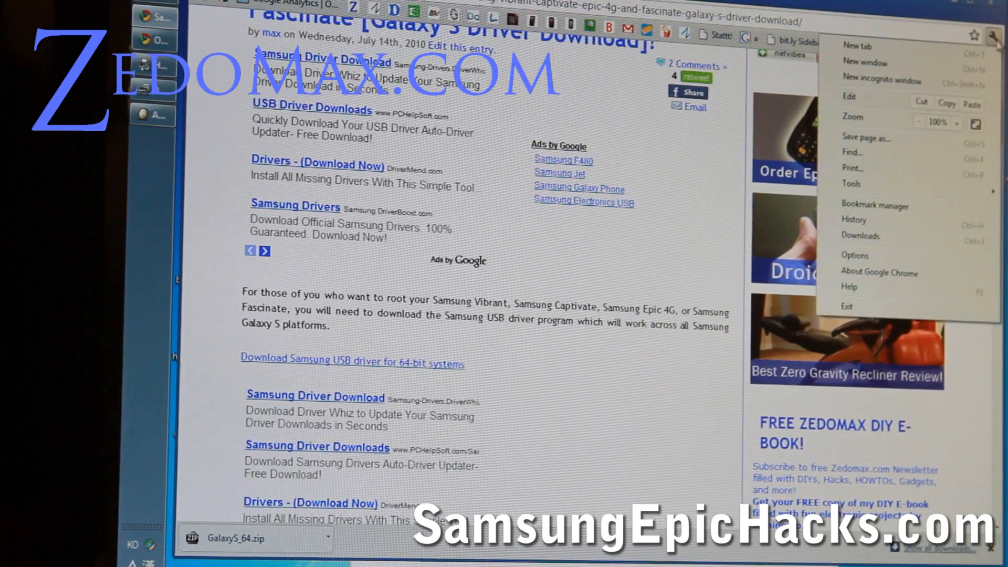
mouse_move(860, 236)
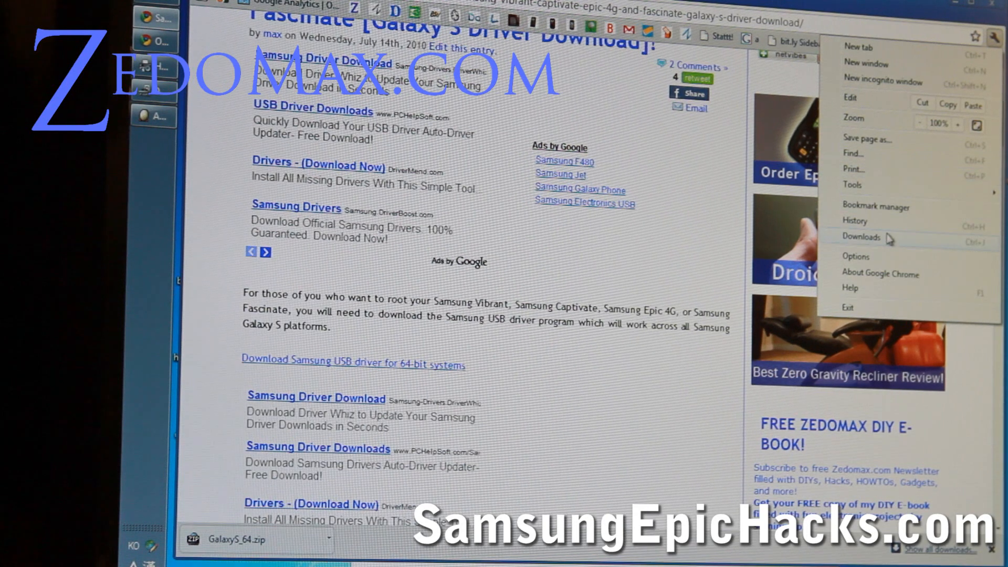
left_click(861, 236)
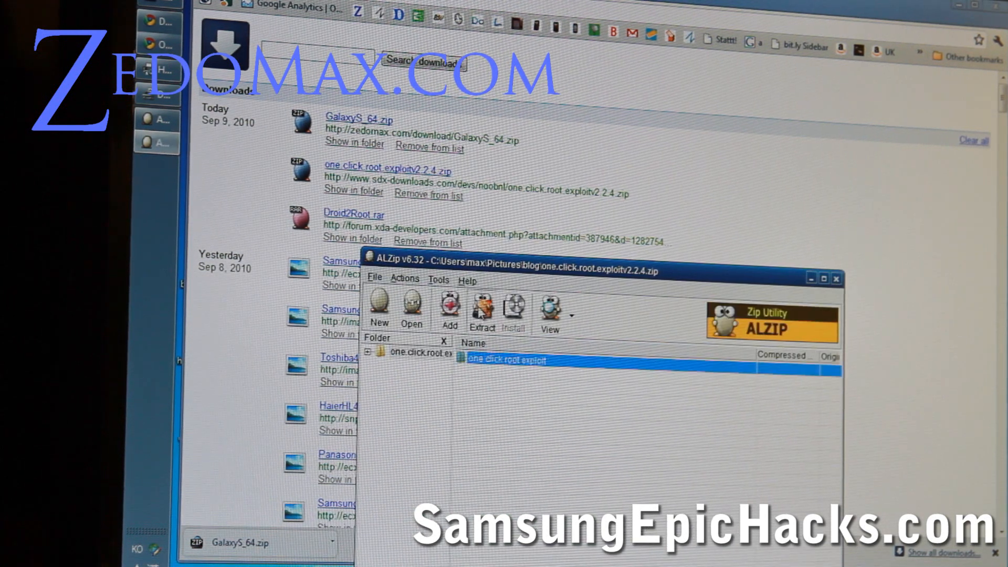
Extract one.click.root.exploitv2.2.4.zip to the suggested same-named folder.
left_click(481, 308)
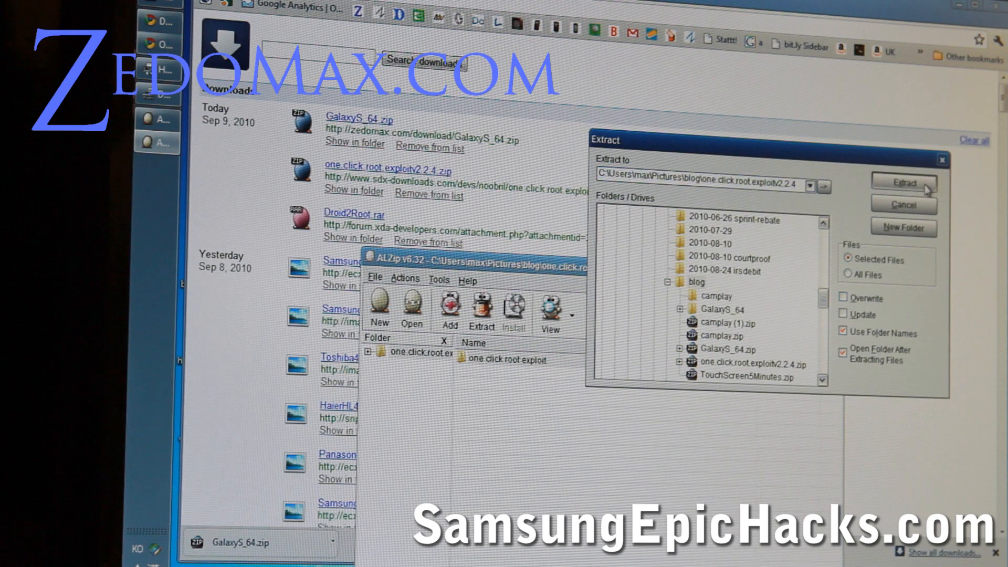
left_click(901, 182)
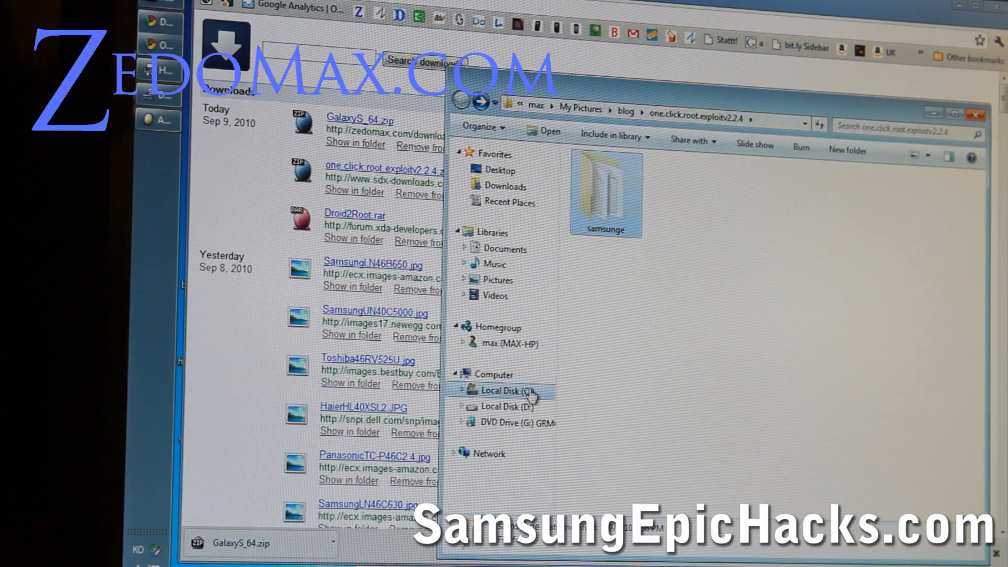
Browse to C:\sdk containing the samsunge folder and start a cmd prompt.
left_click(508, 391)
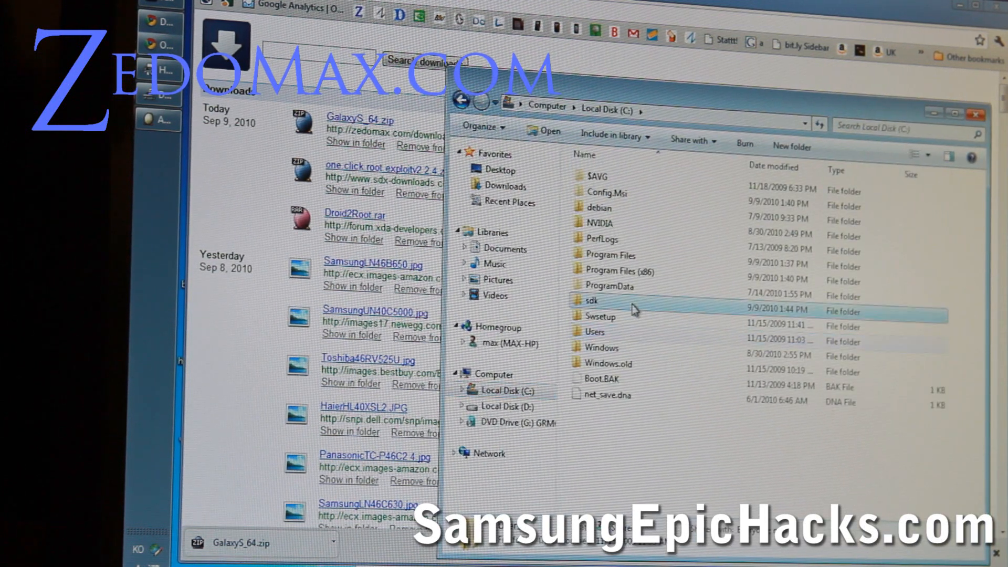
double_click(589, 301)
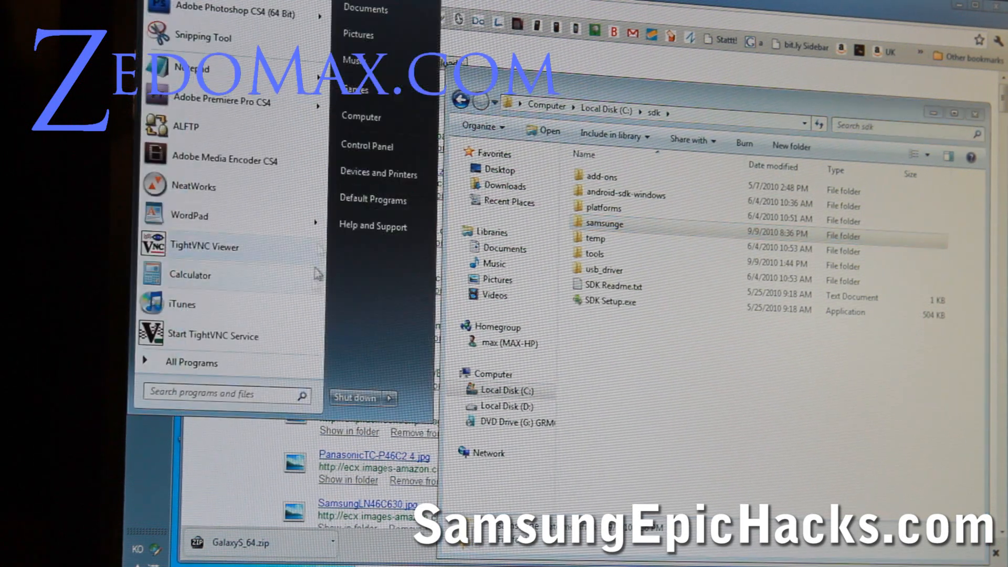
type("cmd")
type("cd samsunge")
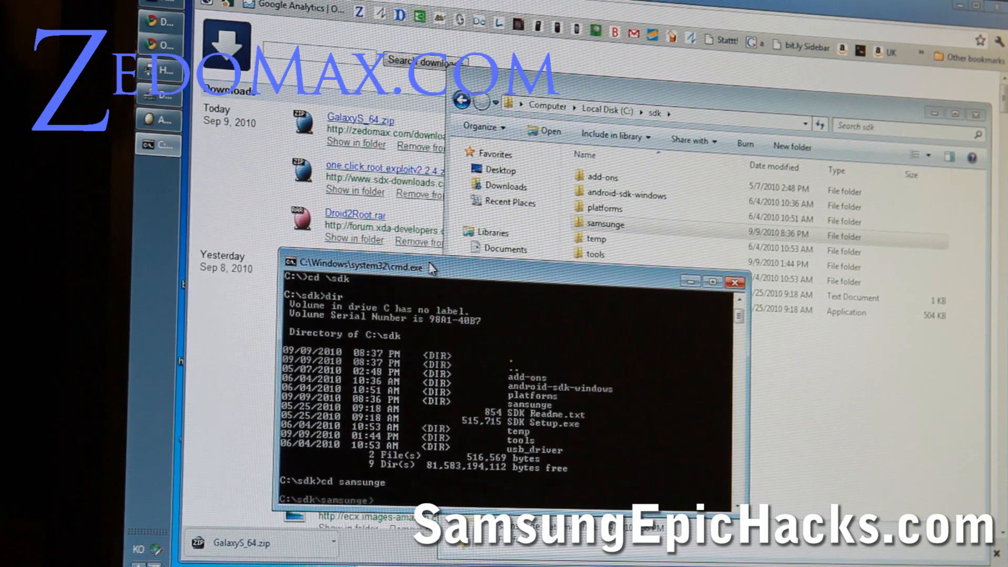
List the samsunge files, confirm the phone with adb devices, and start run.bat.
type("dir")
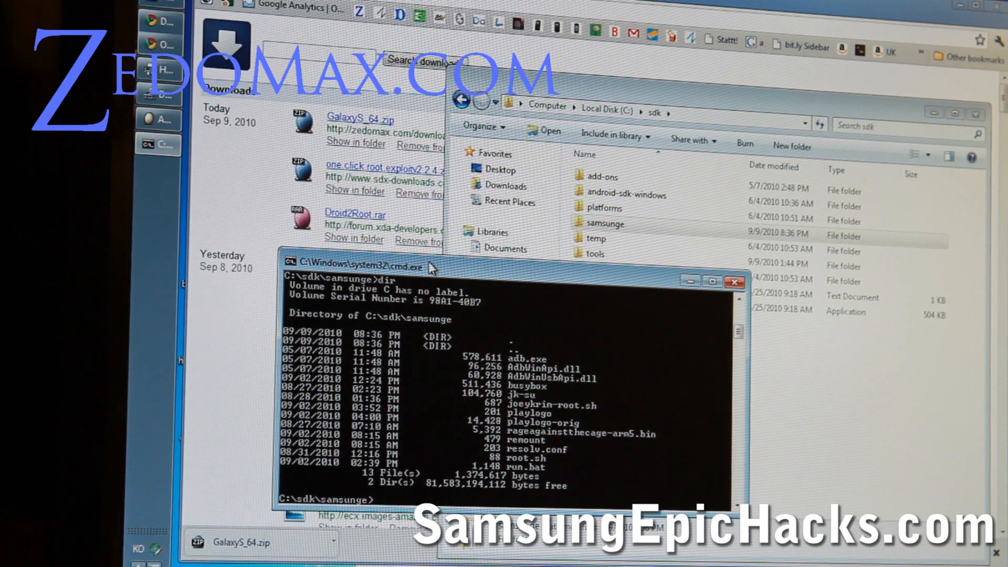
type("adb devices")
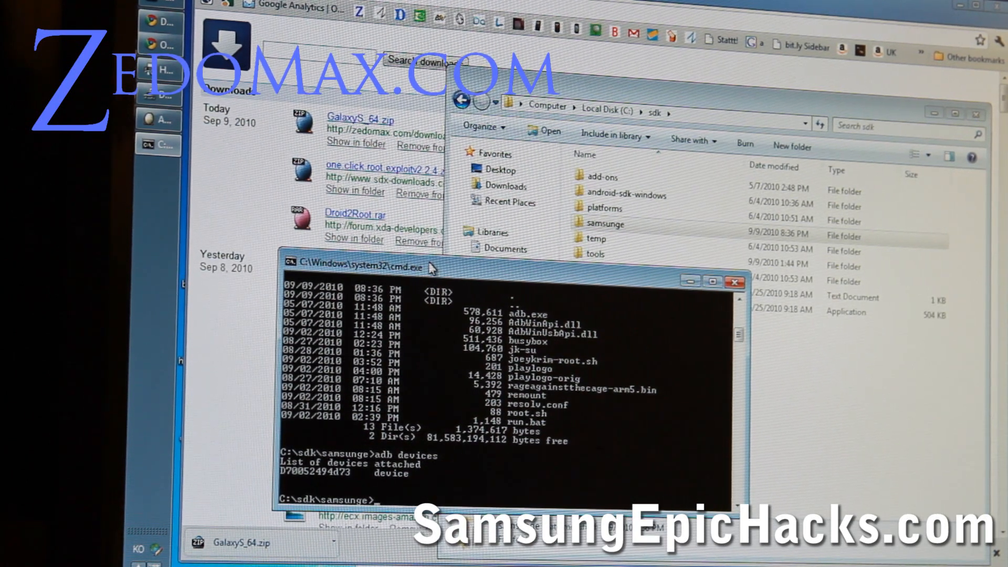
type("run.bat")
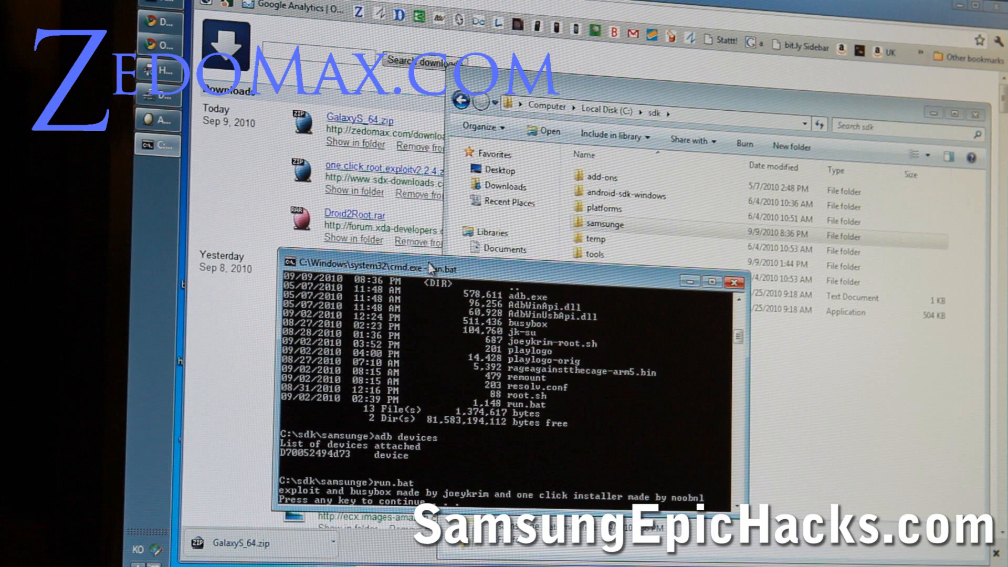
key("enter")
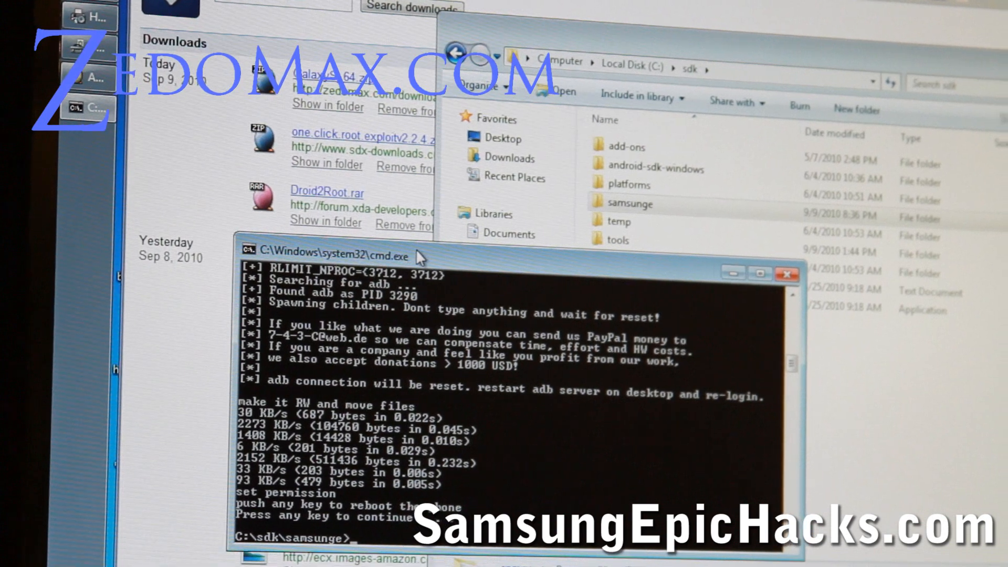
Recheck adb devices, enter adb shell and request su at the $ prompt.
type("adb device")
type("adb shell")
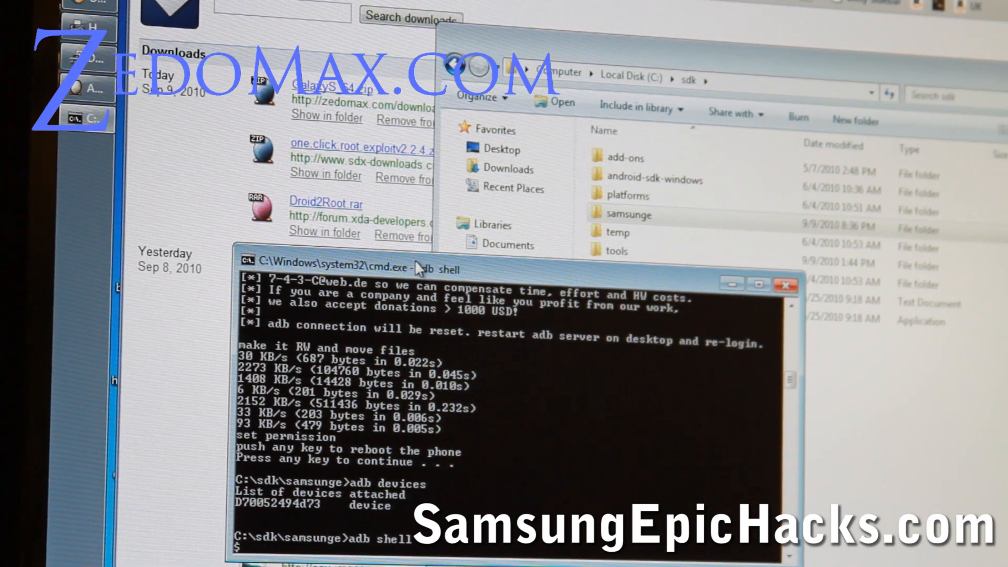
type("su")
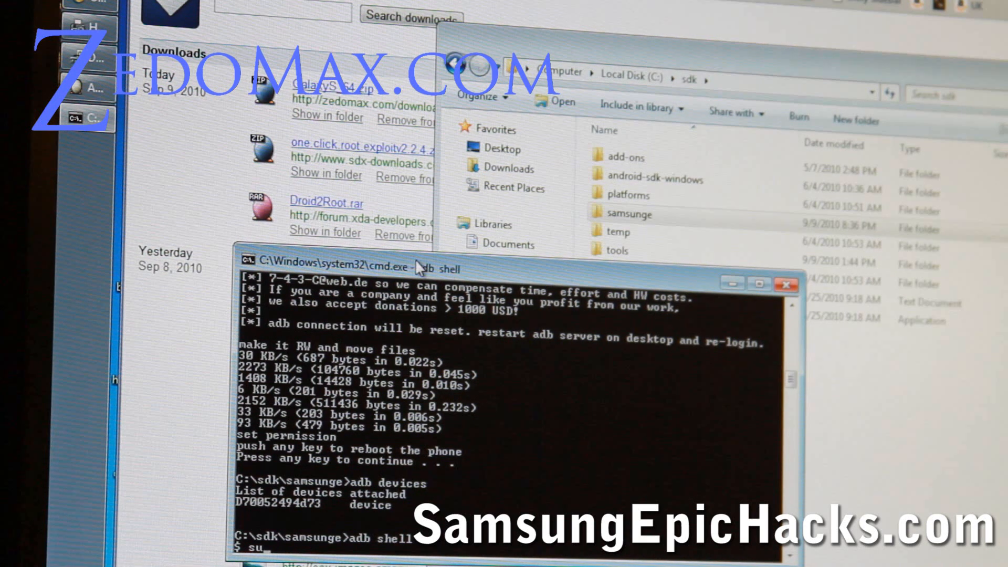